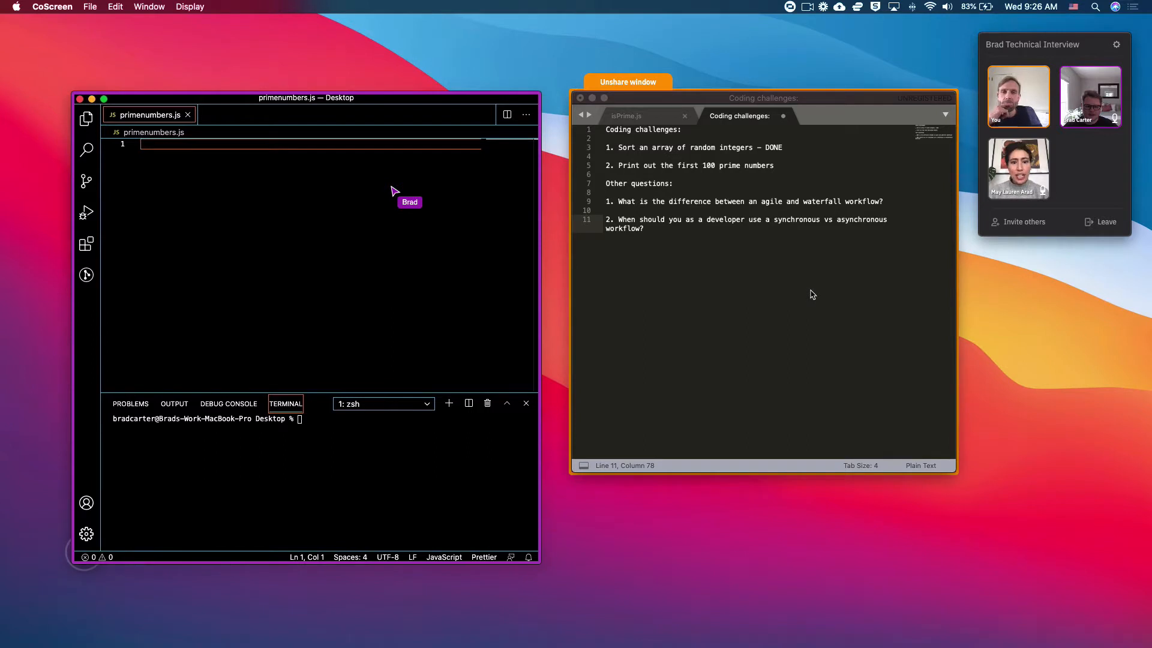
mouse_move(416, 98)
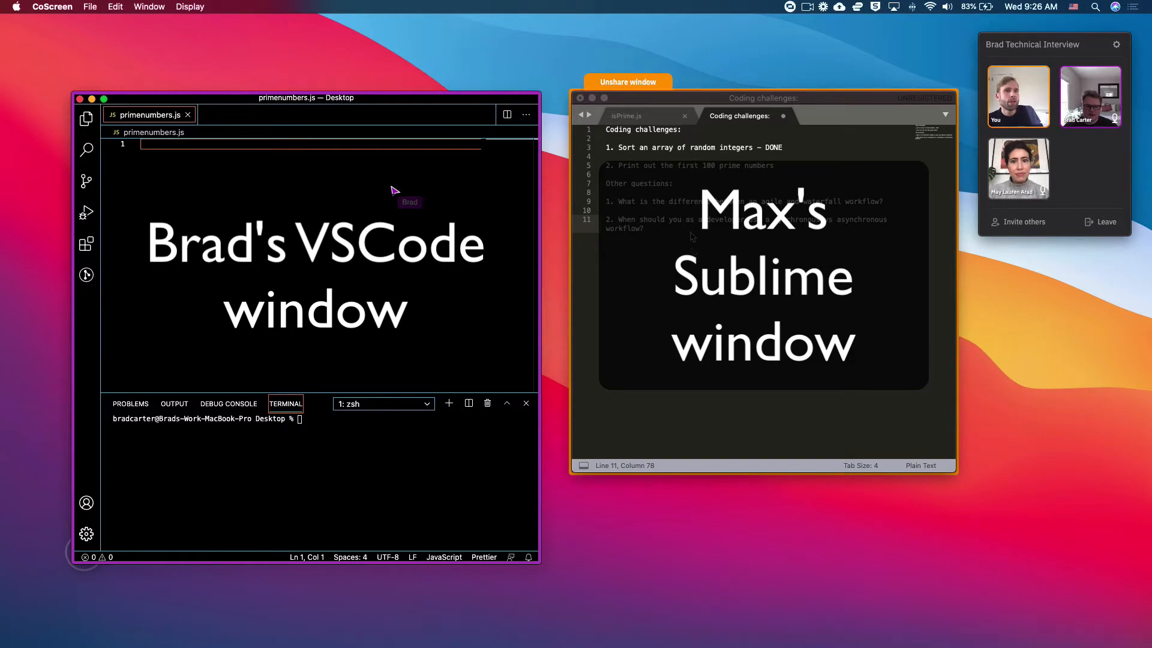
mouse_move(401, 190)
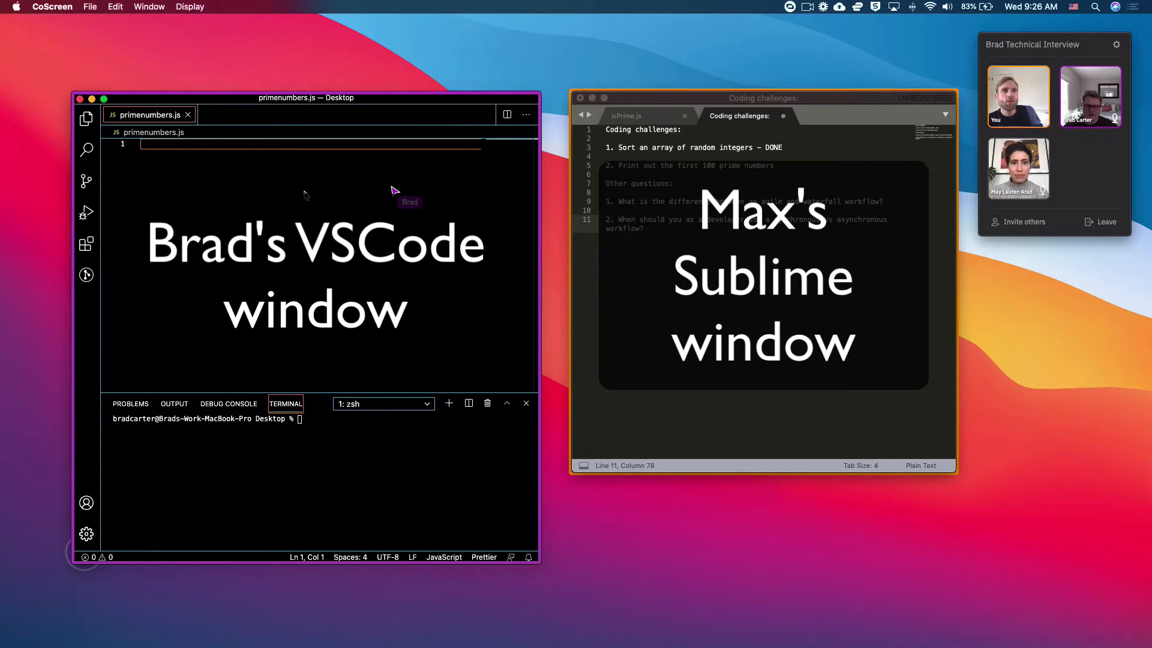
mouse_move(327, 153)
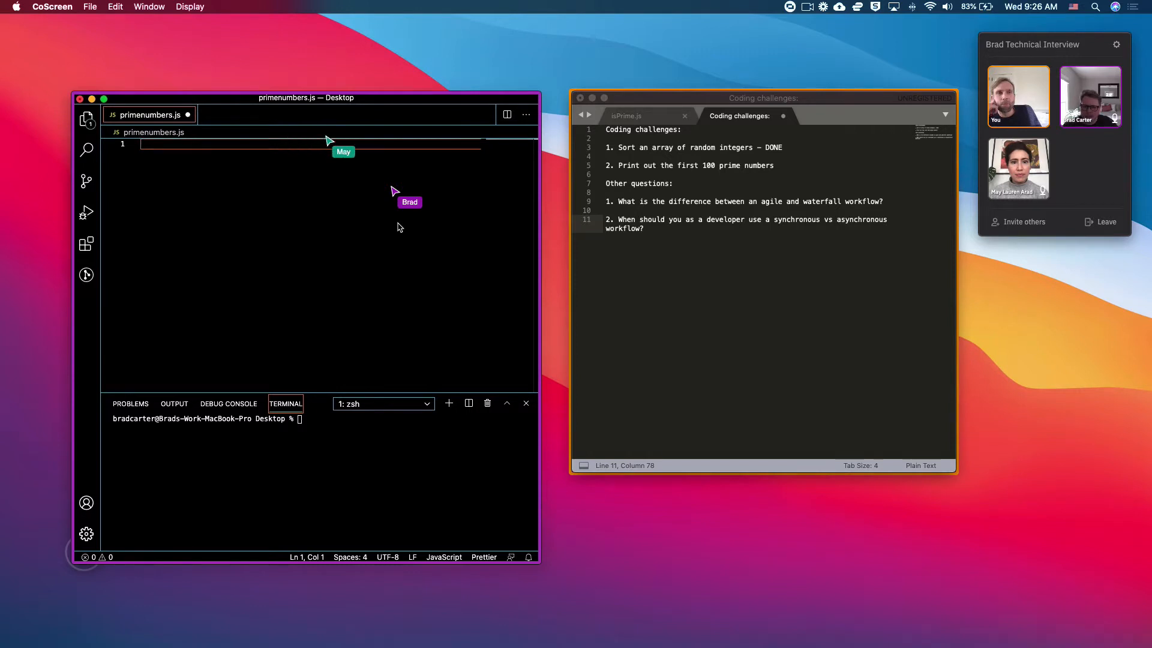
- Declare the primes array, let counter = 0, and an empty isPrime function
type("const primes = [];")
type("let co")
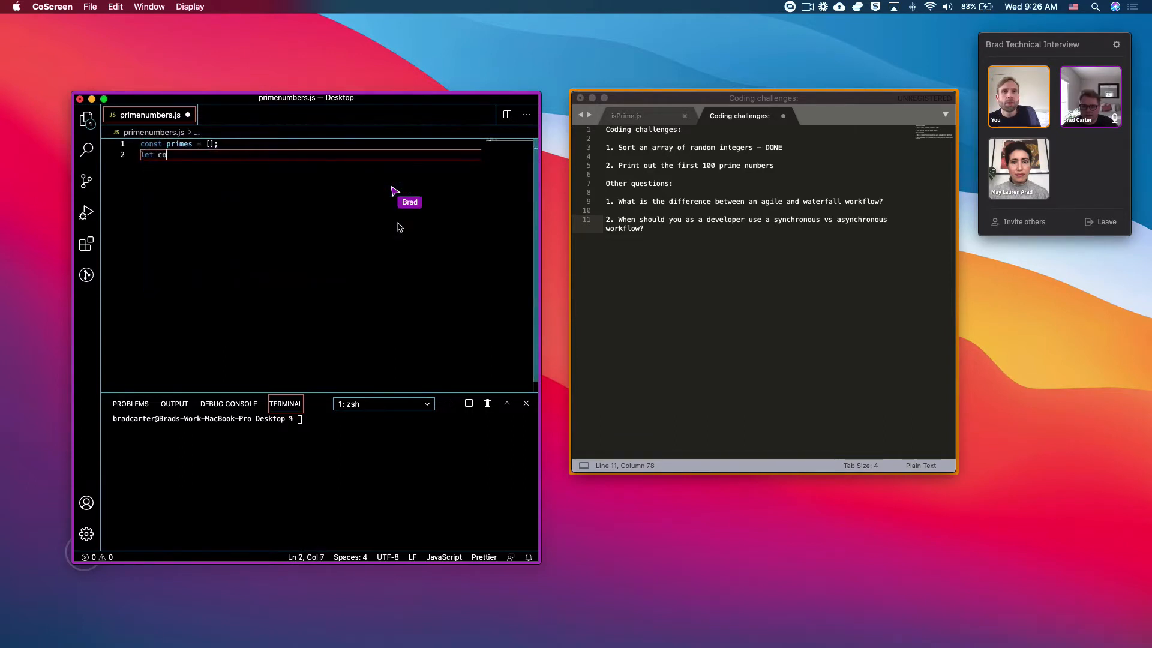
type("unter =")
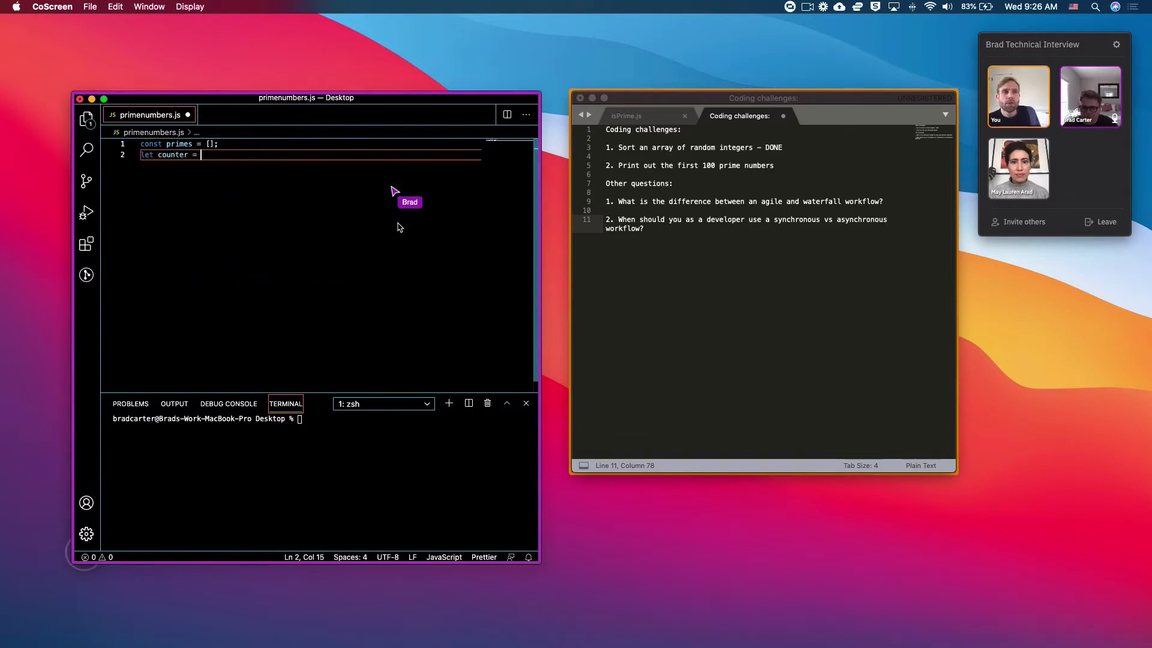
type("0")
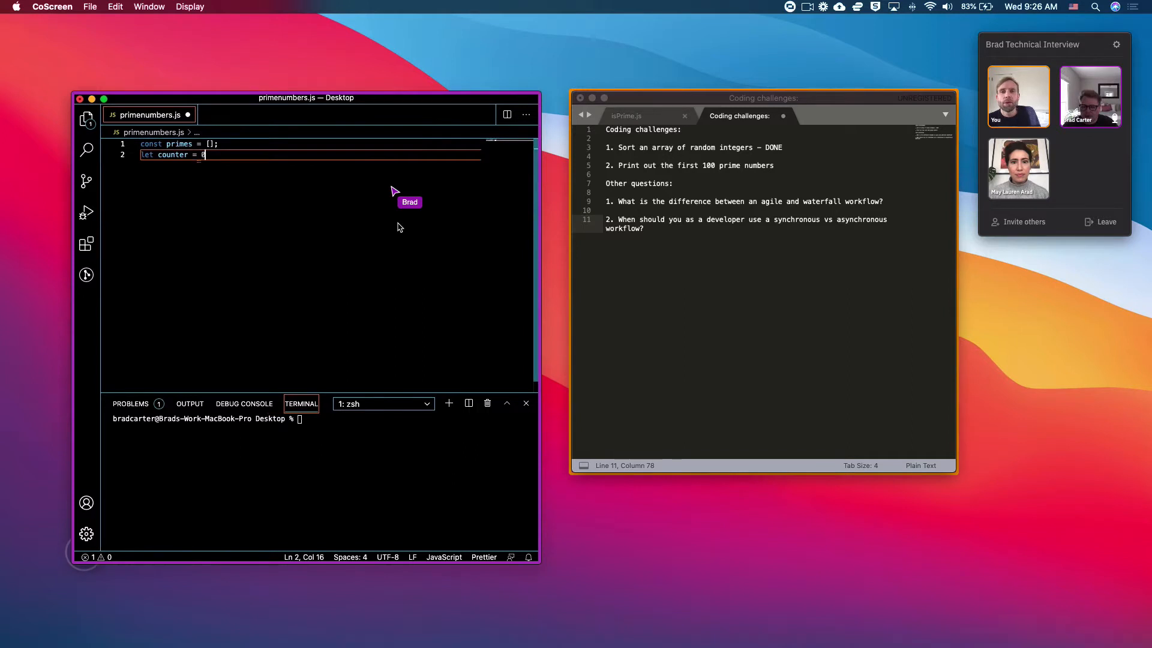
type(";")
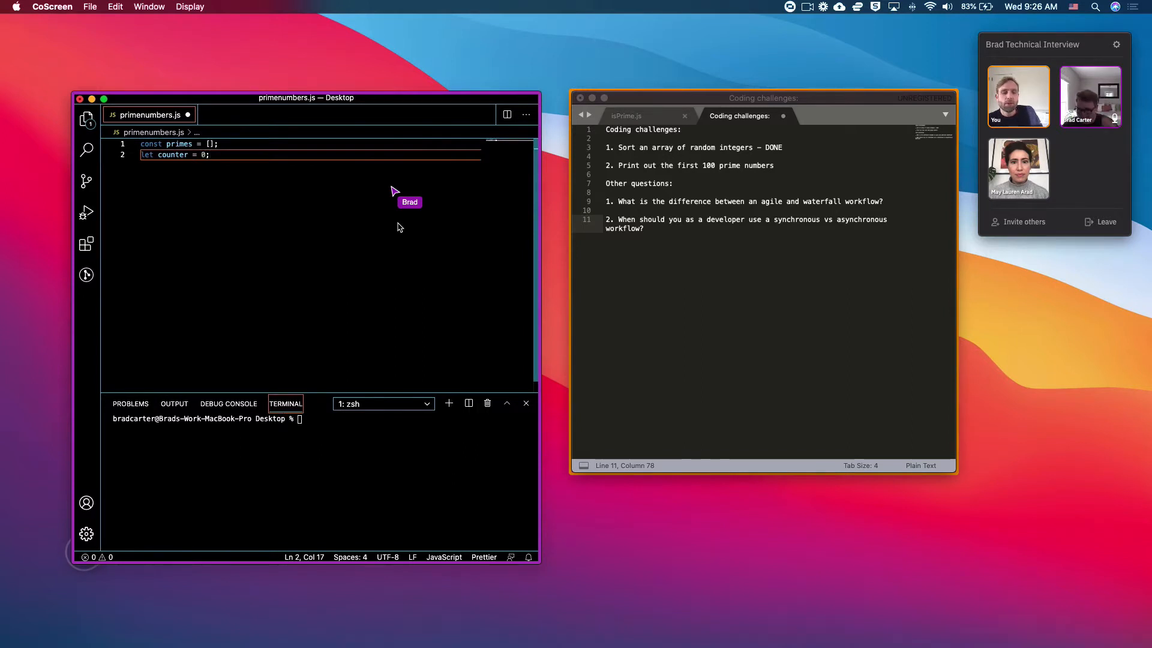
type("function")
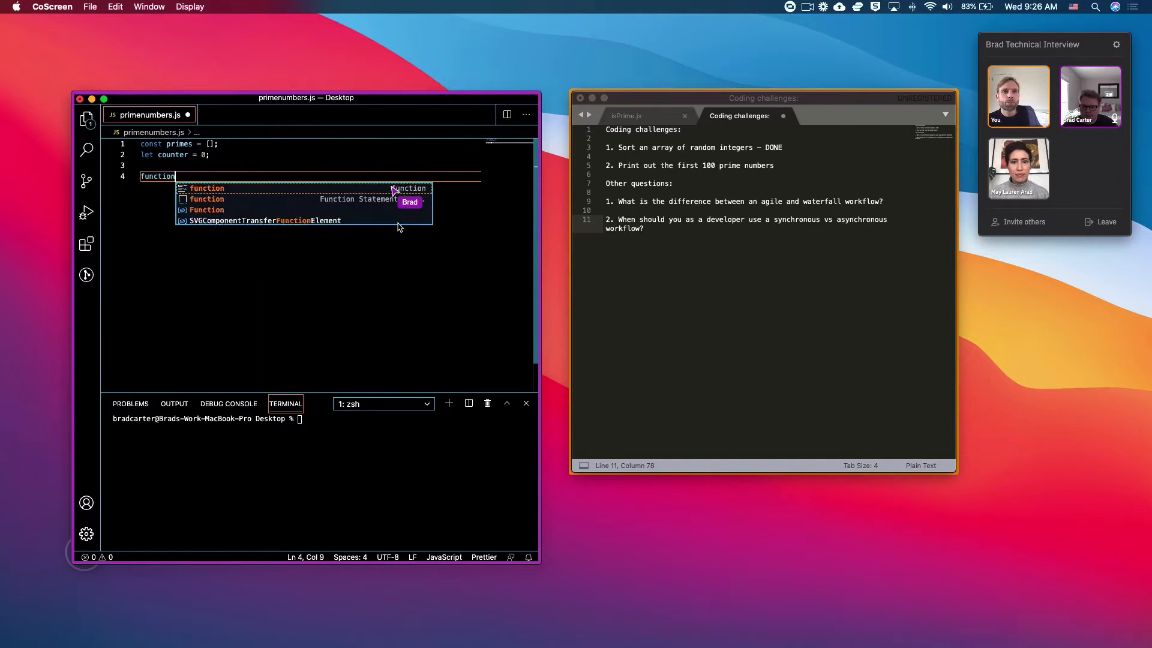
type("isPrime();")
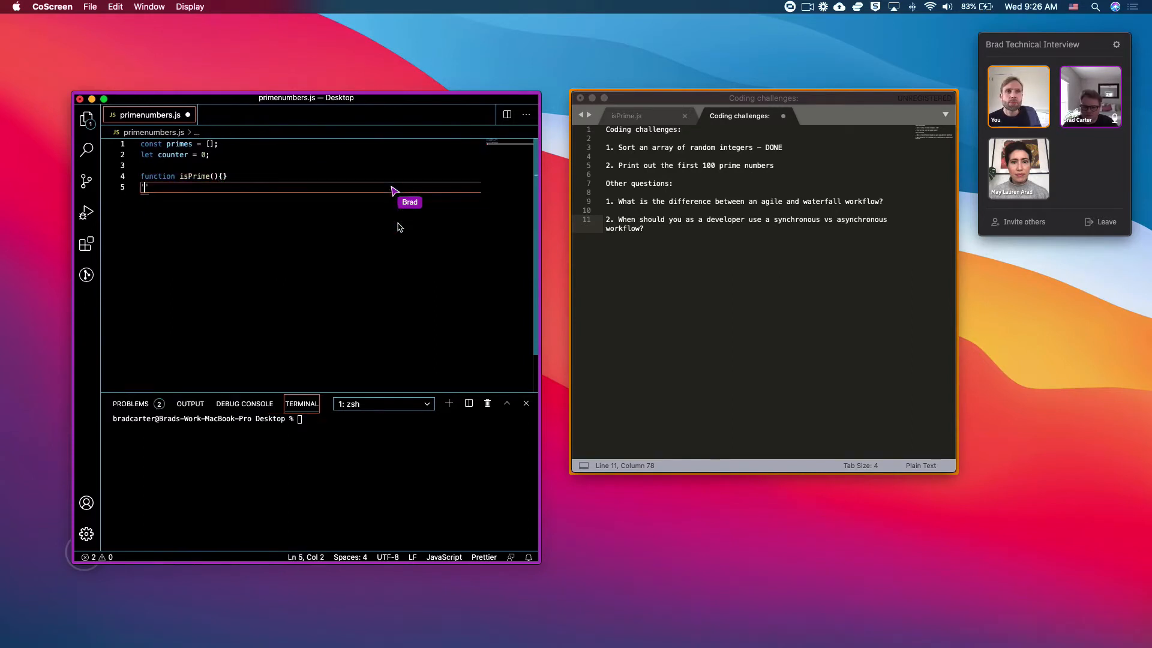
- Add a while(primes.length < 100) loop calling isPrime(counter + 1), then console.log(primes)
type("while")
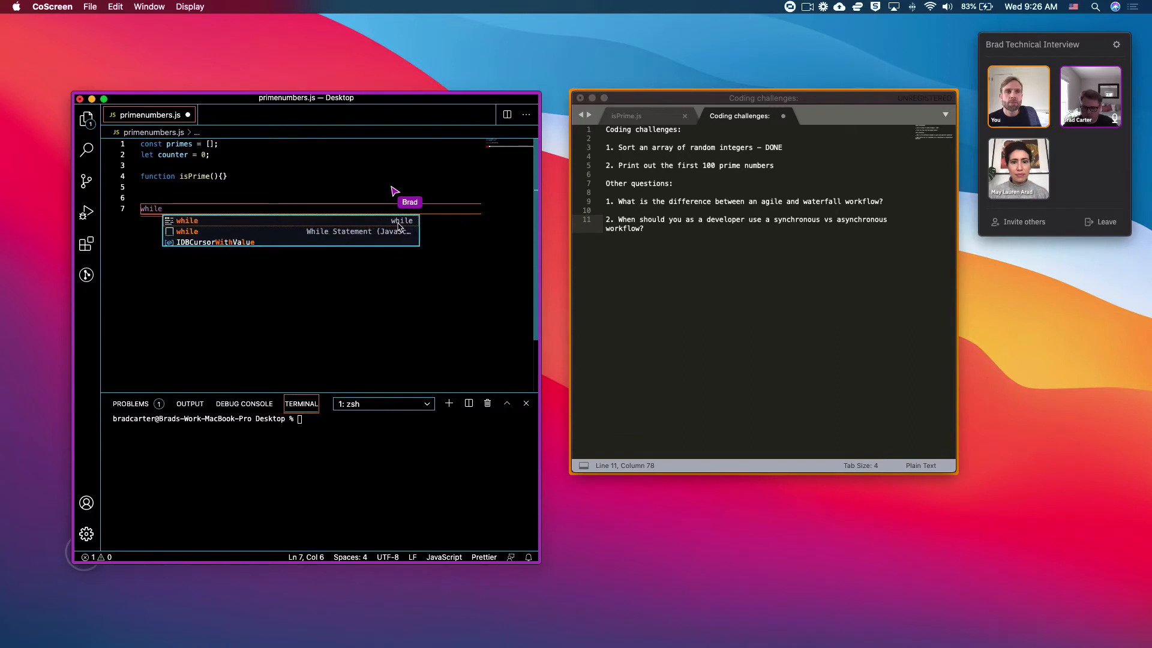
type("(counter)")
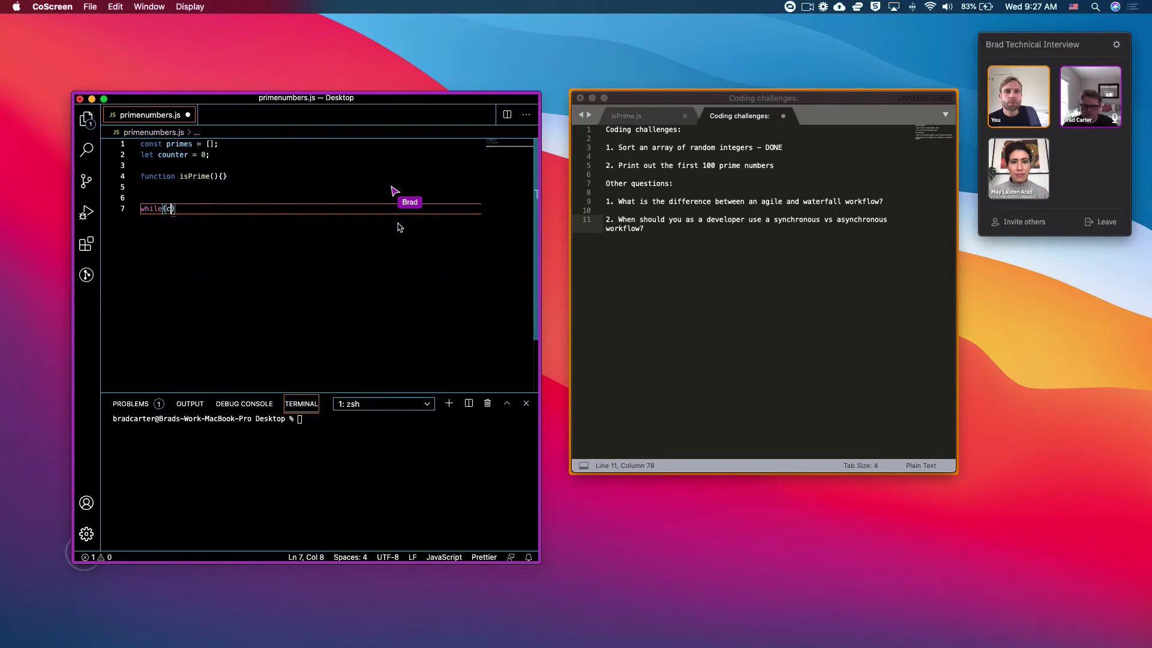
type("primes.length")
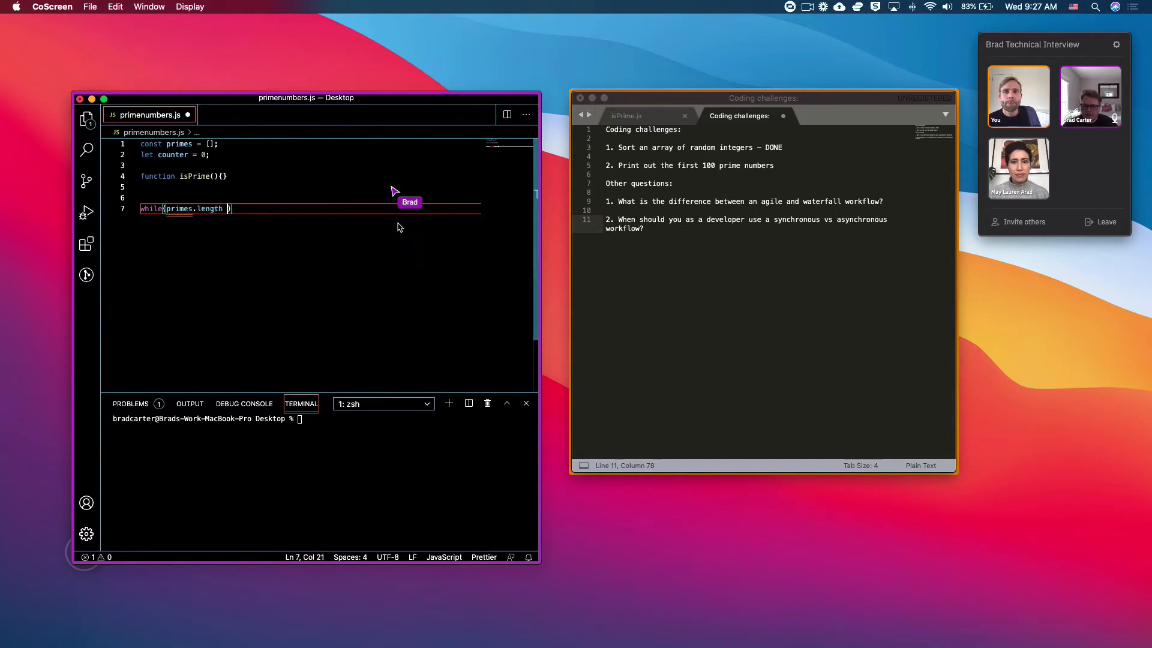
type("< 100")
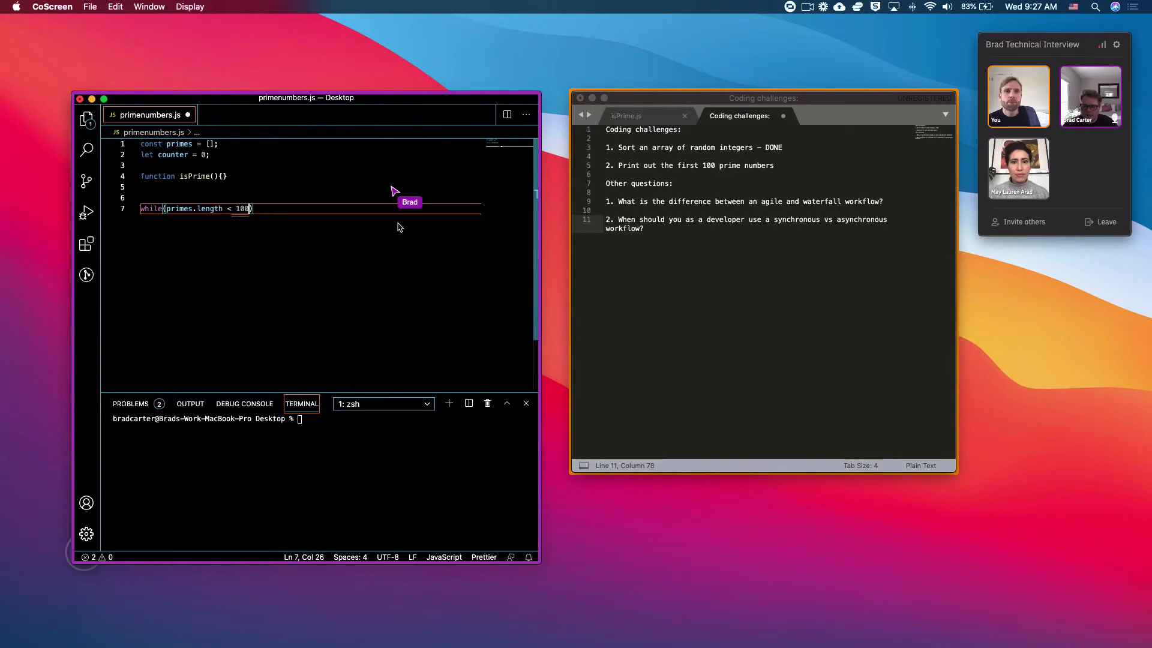
type("{}")
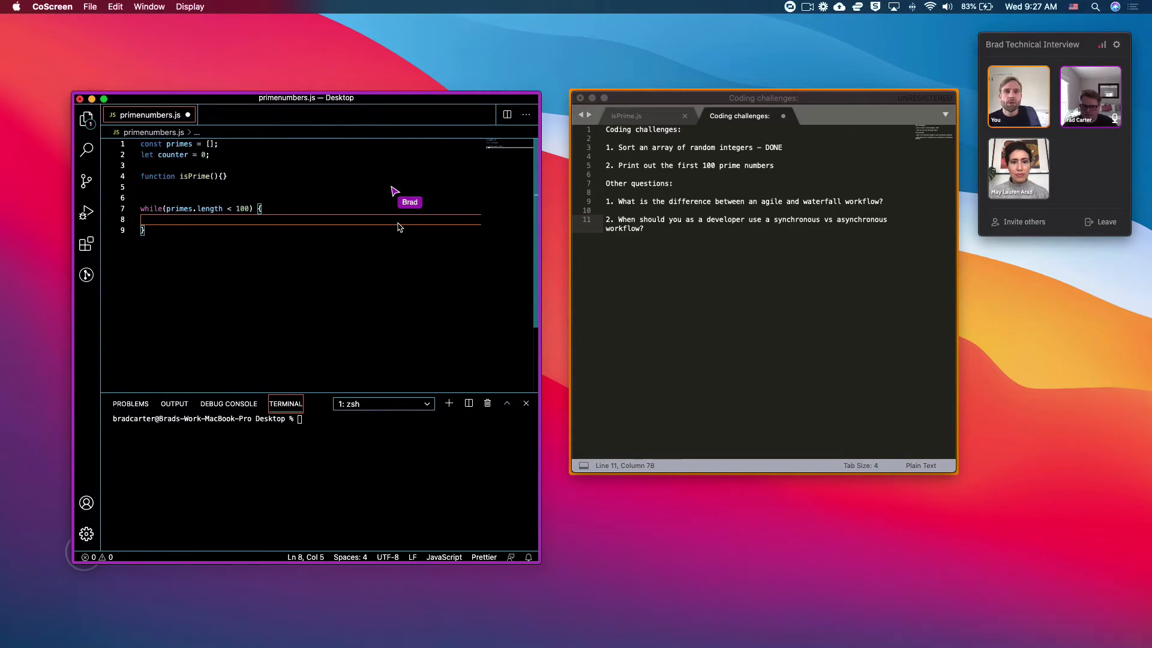
type("isPrim")
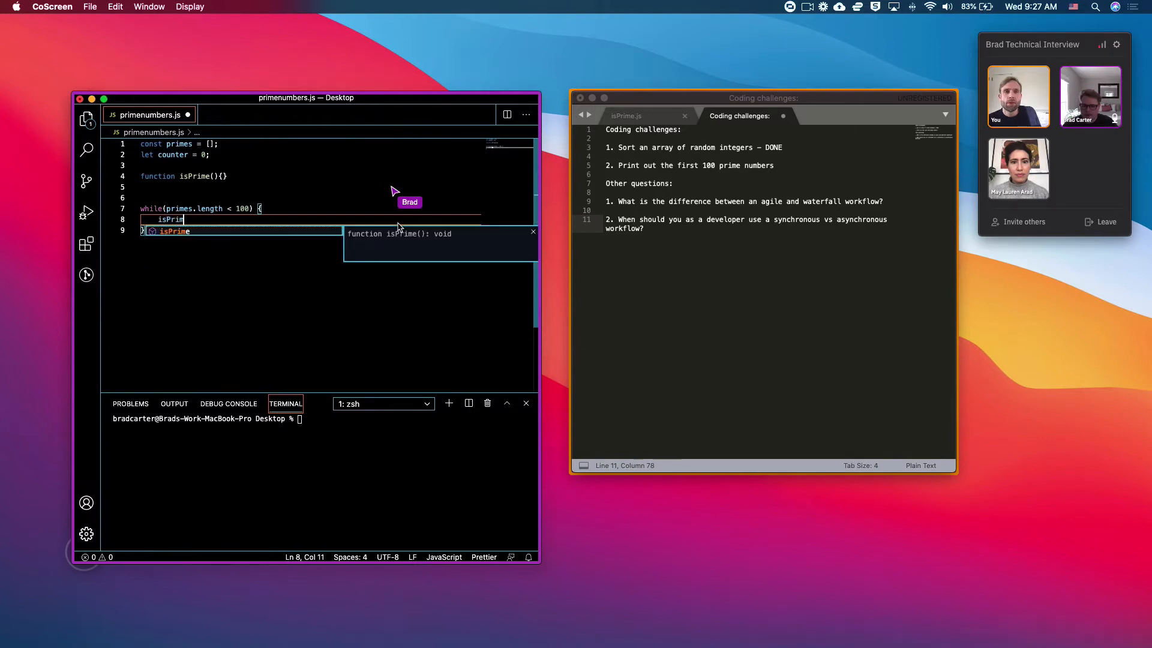
type("e(counter + 1);")
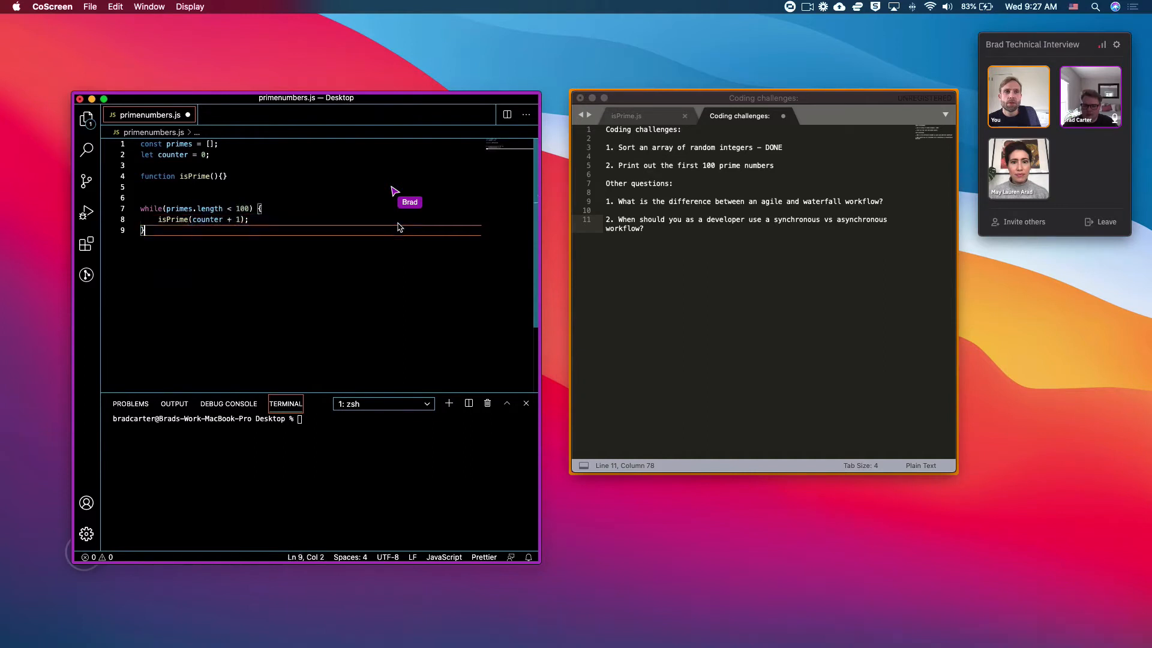
type("console.")
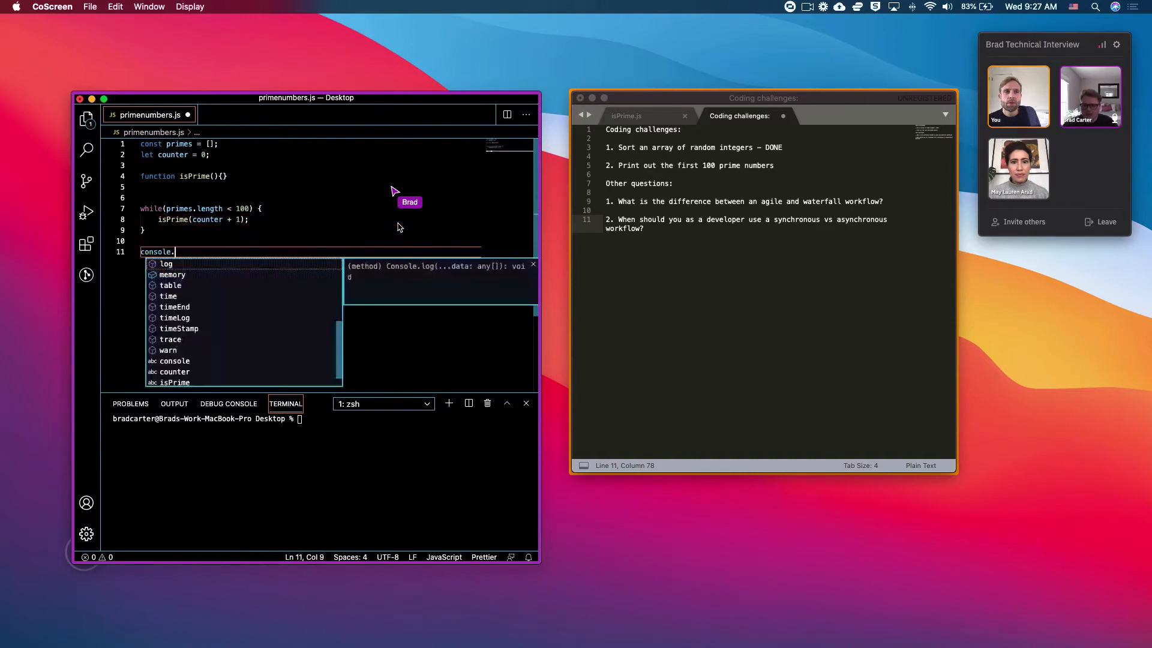
type("log(primes);")
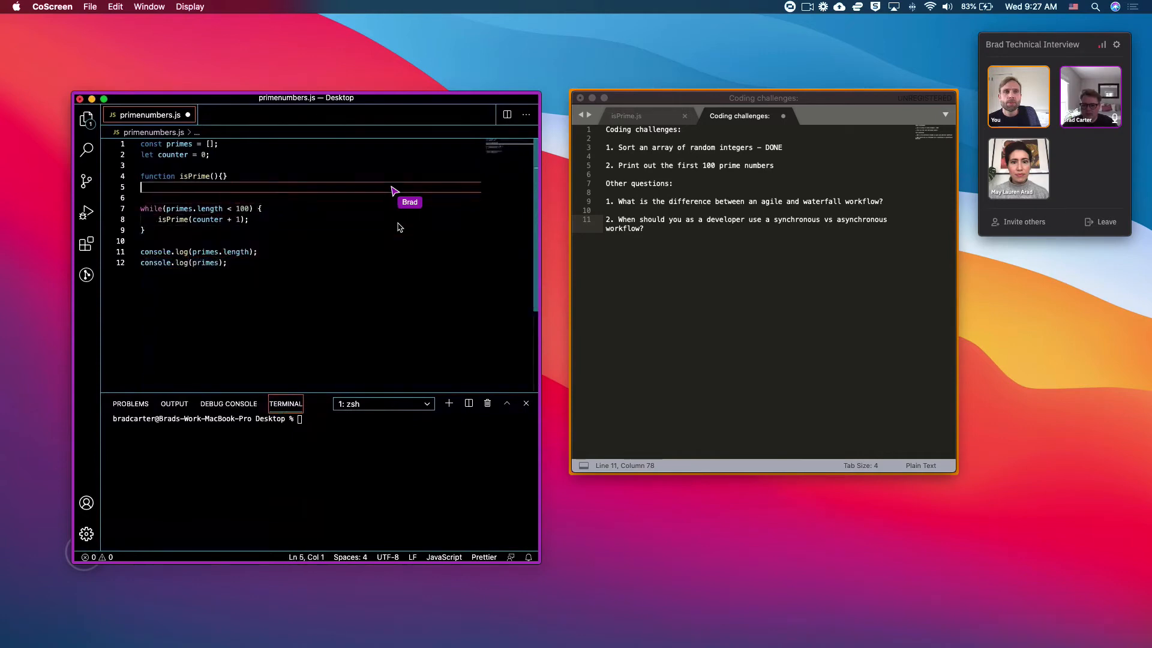
- Inside isPrime, add 'if (n === 1) return false;'
key("enter")
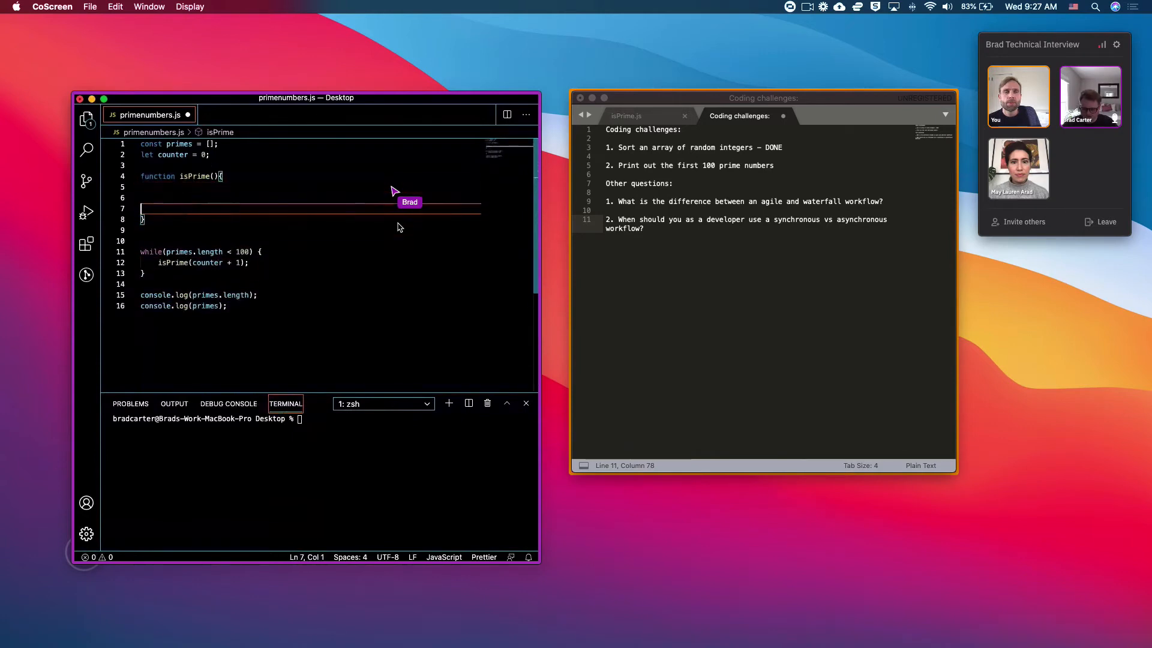
key("Backspace")
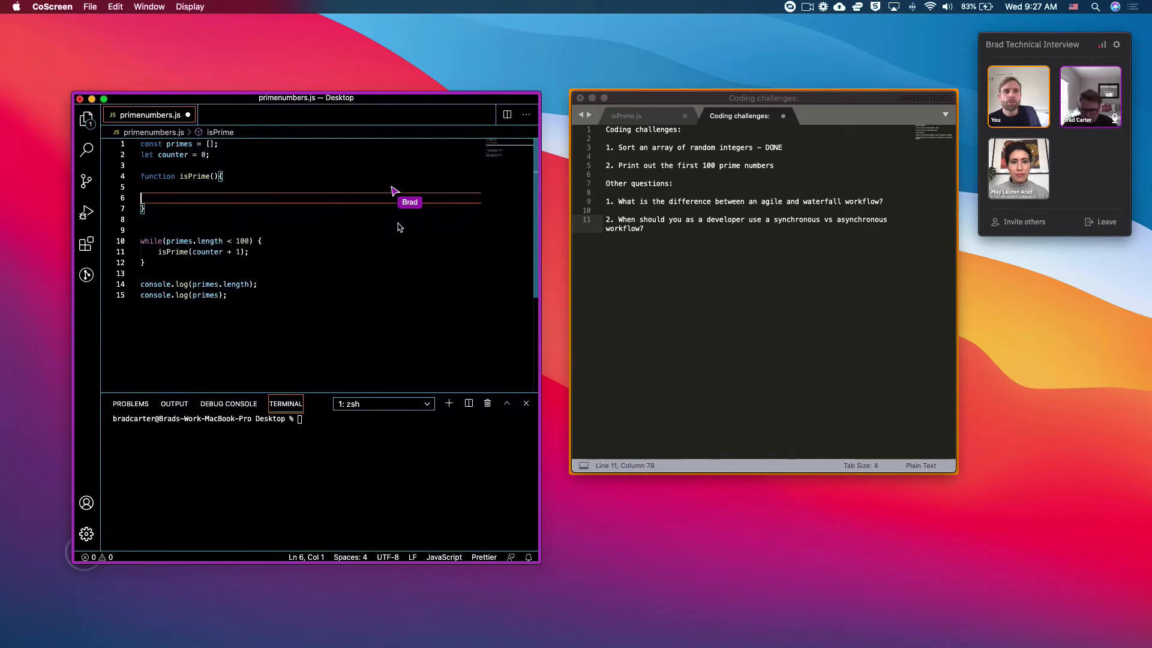
key("Backspace")
type("n")
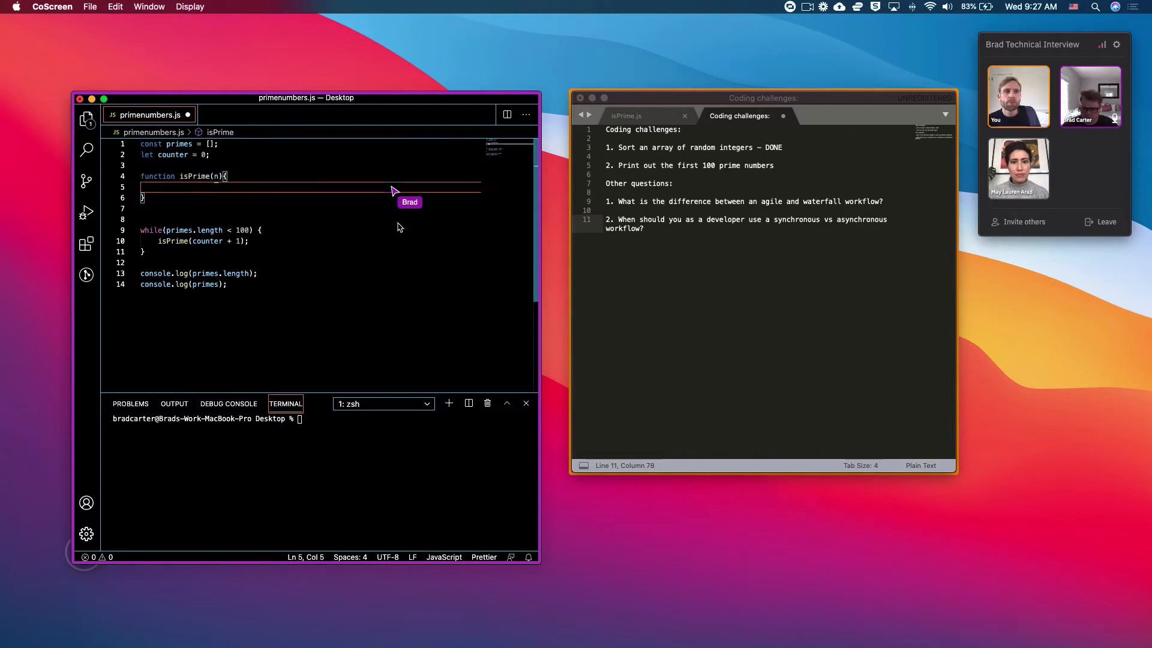
type("if (null")
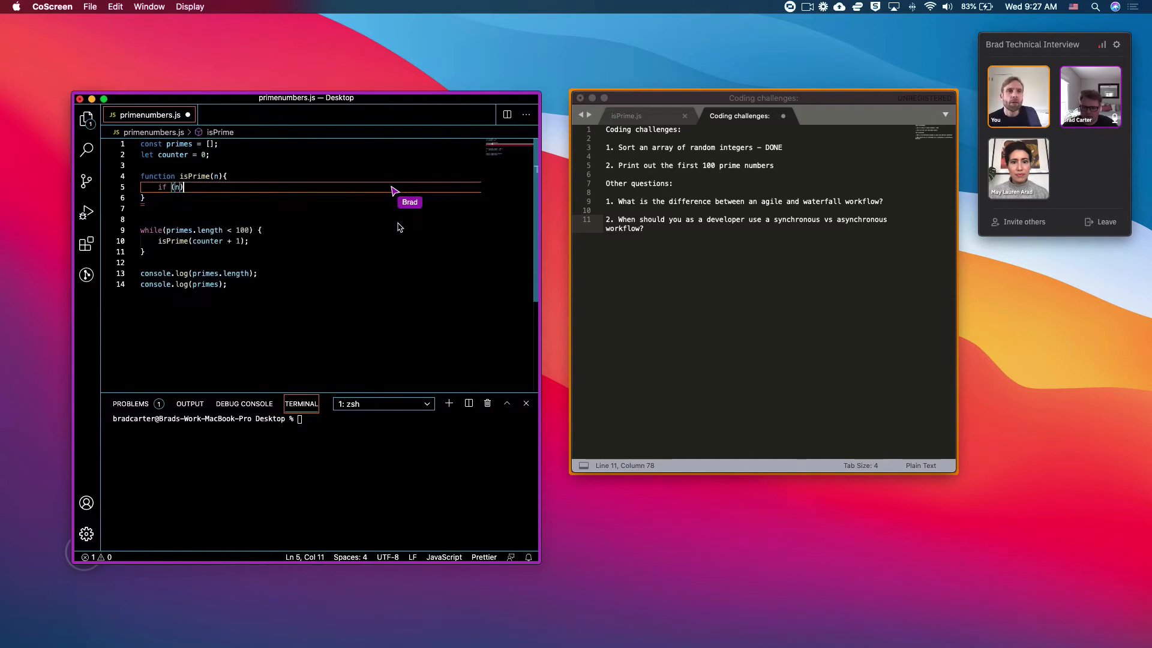
type("===")
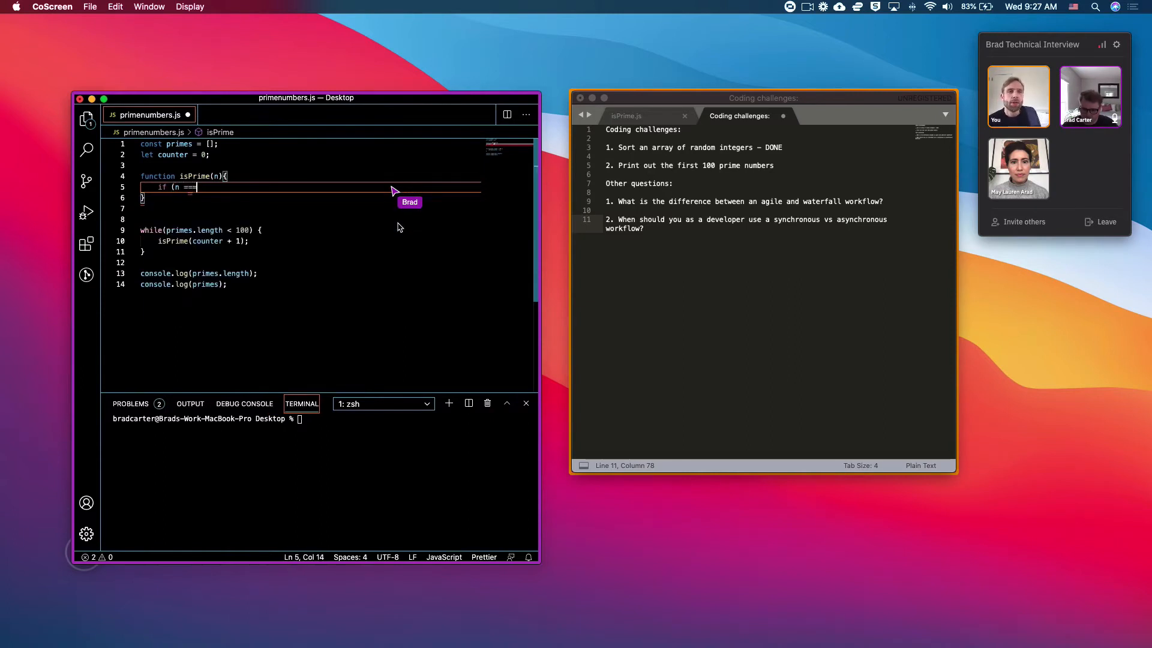
type("1) fa")
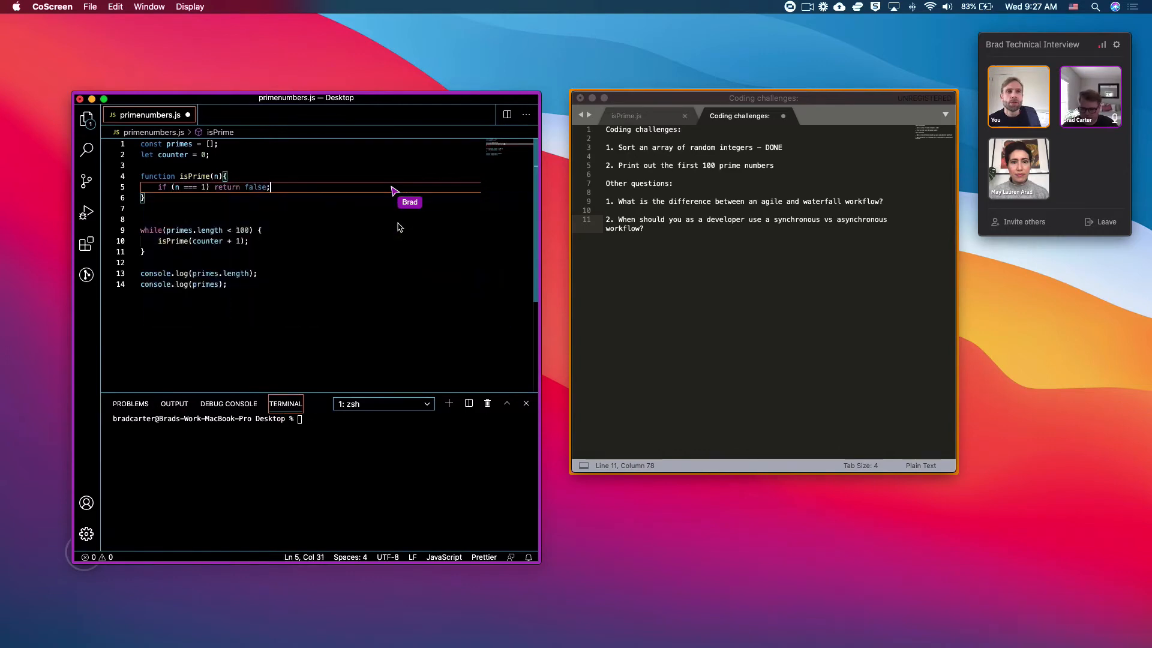
- Add 'if (n === 2) return true;' on the next line and begin a new line
key("enter")
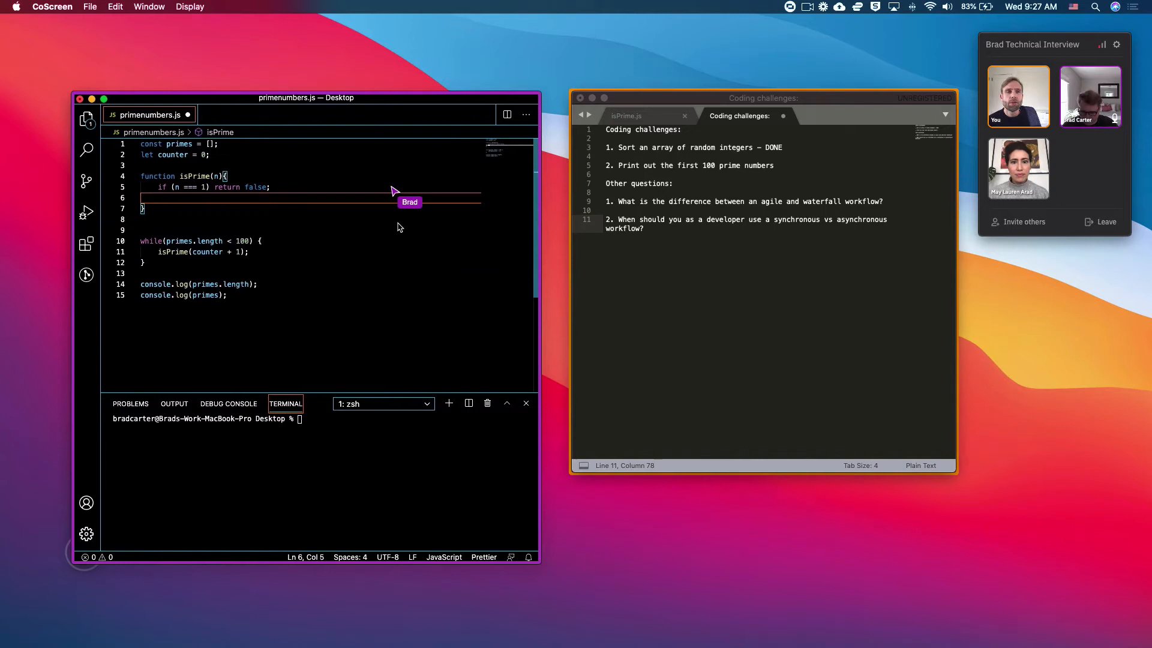
type("if (n")
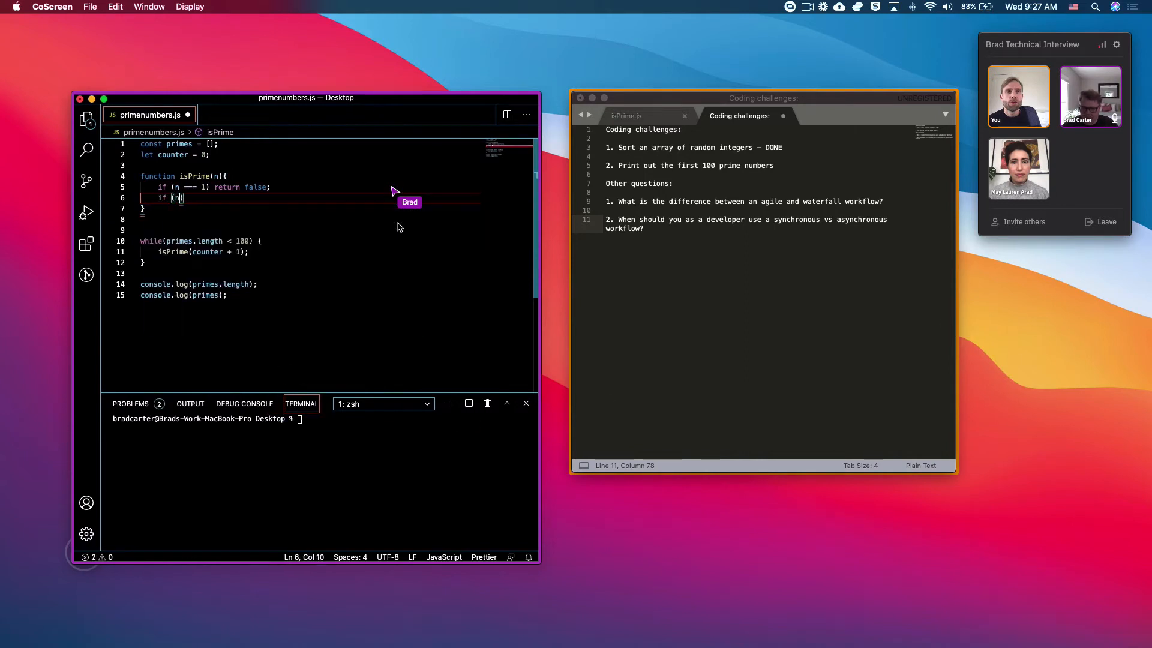
type("=== 2")
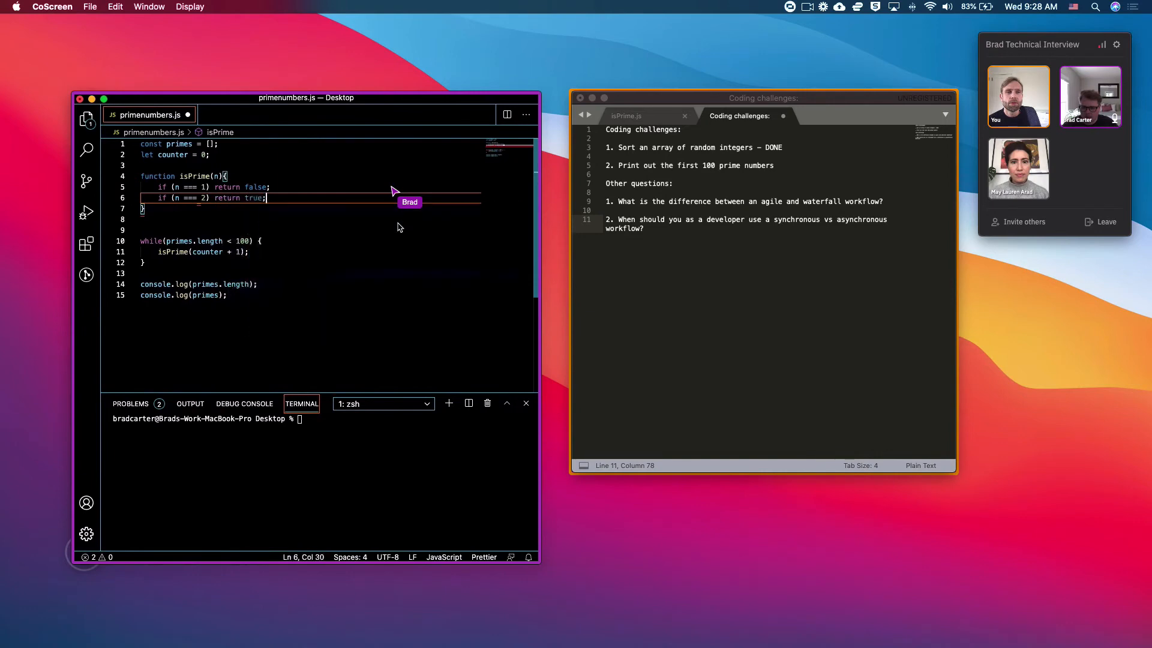
key("Return")
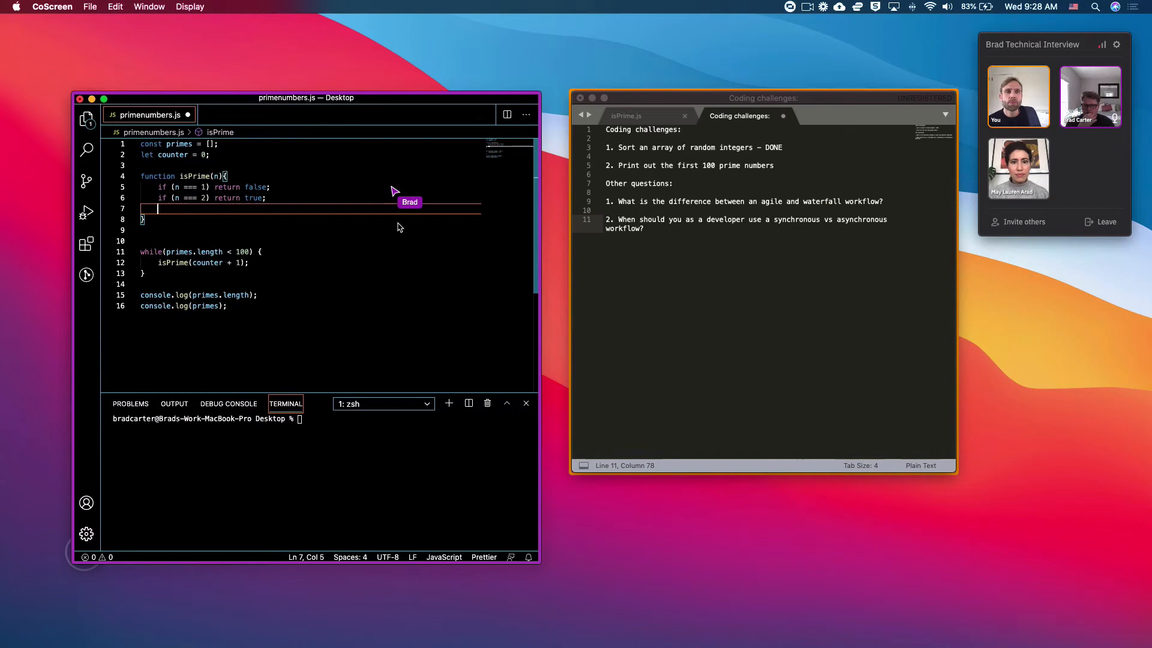
type("fo")
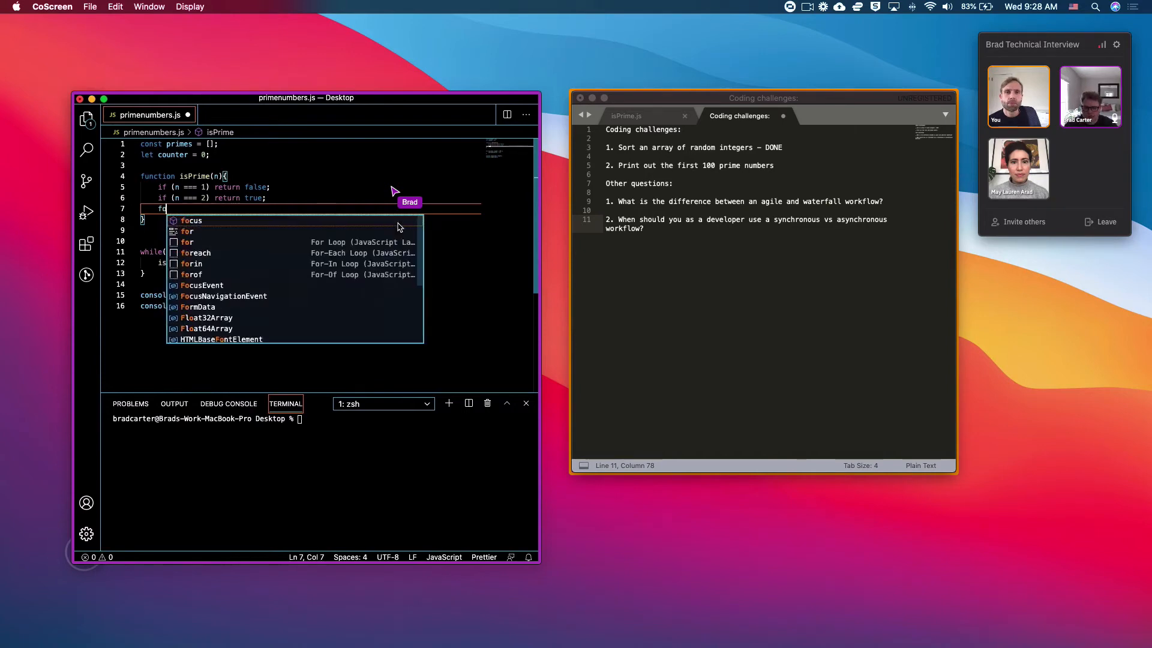
- Loop x from 2 below n, returning false when n % x === 0, else return true
type("r(let")
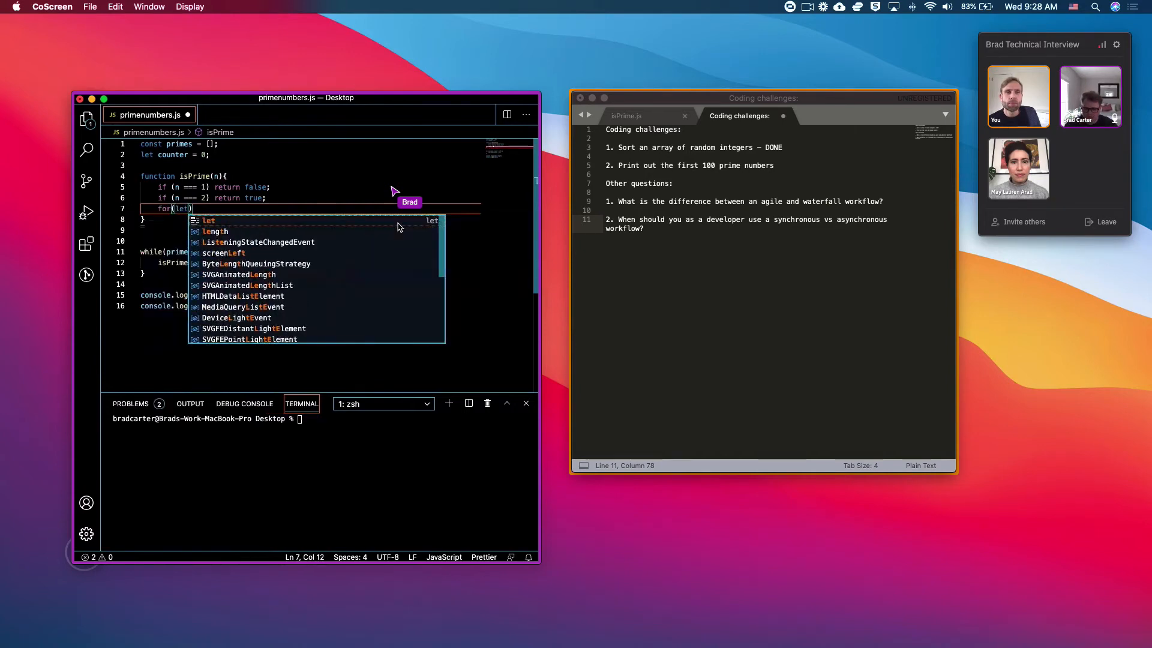
type("x=2; x")
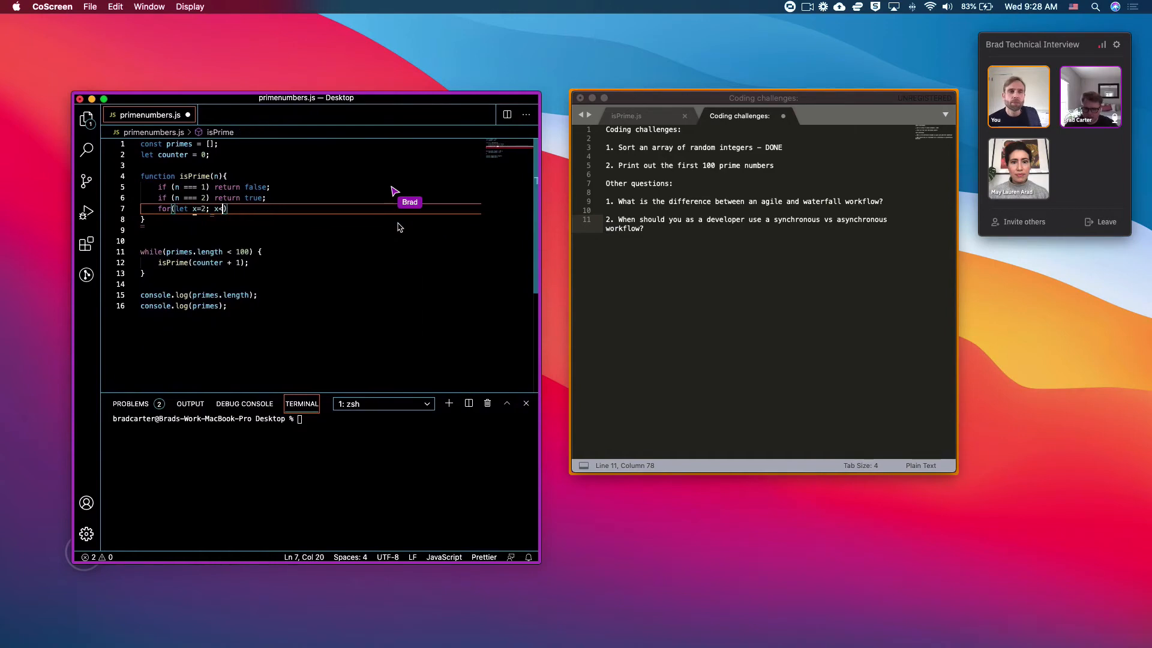
type("<n")
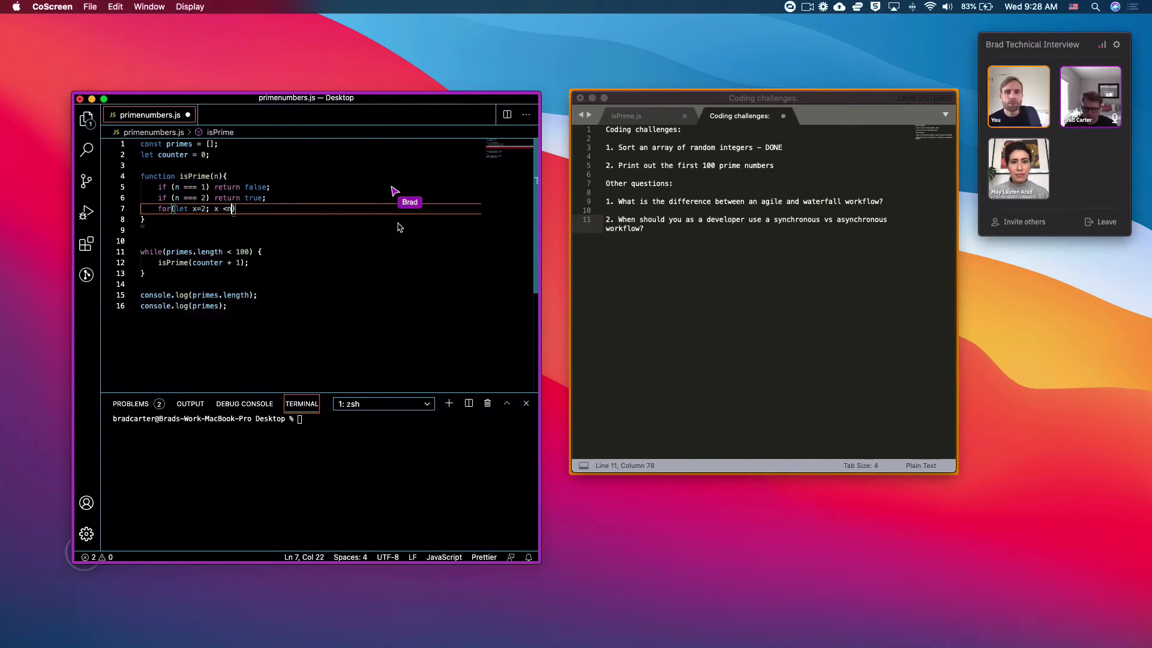
type("; x < n; x++")
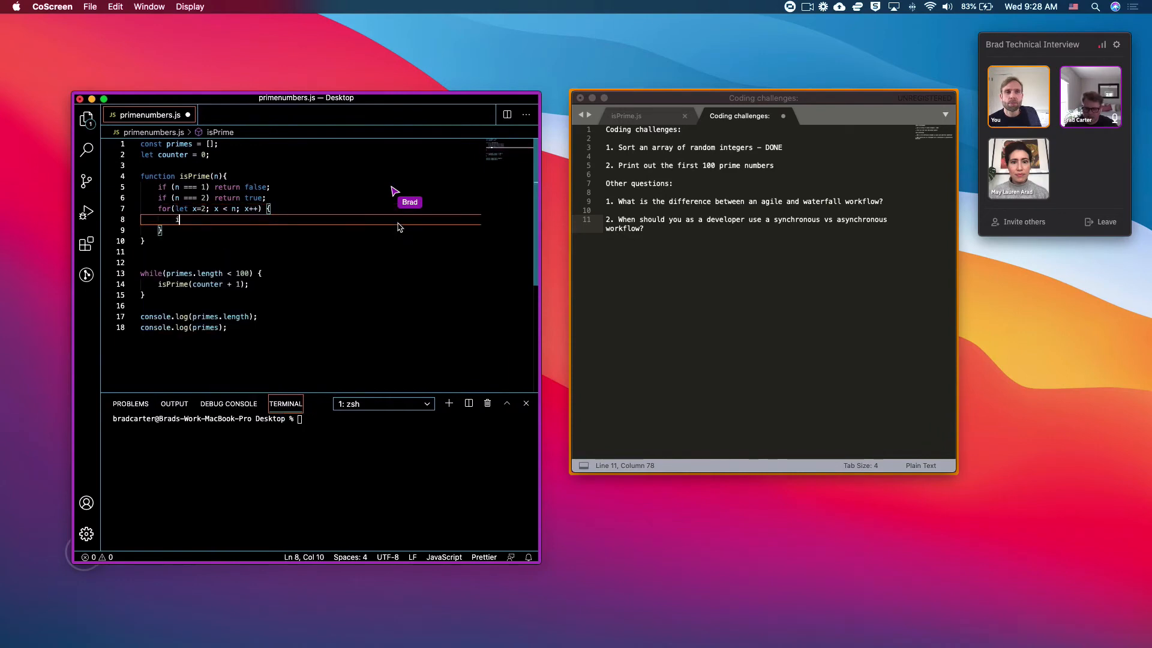
type("if()")
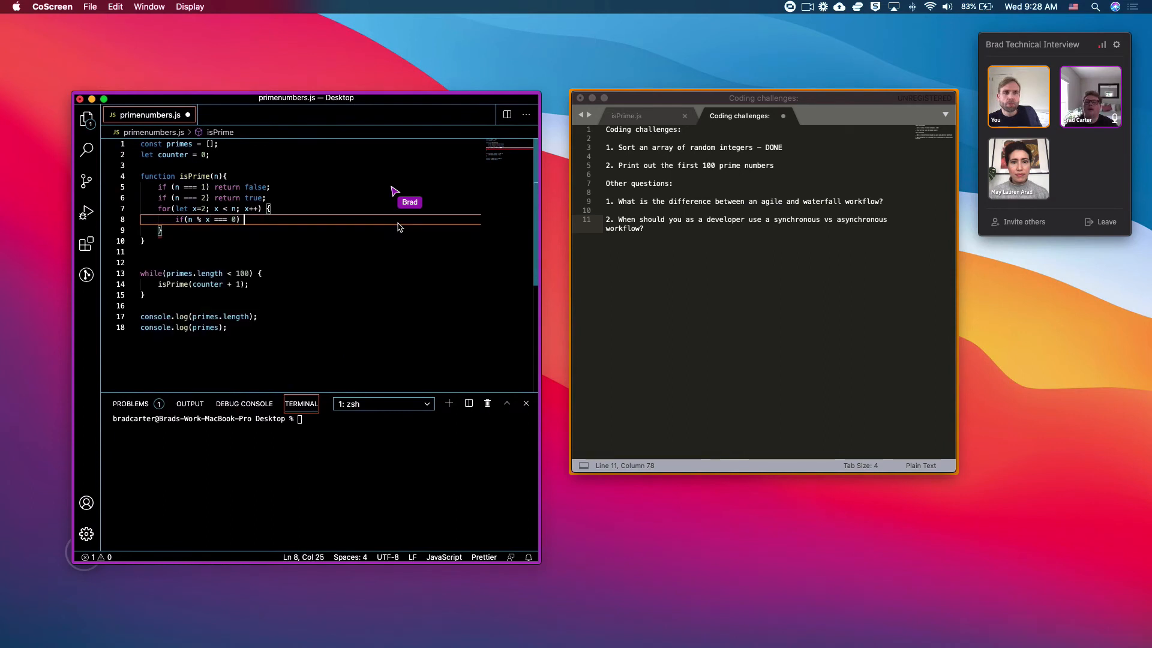
type("return")
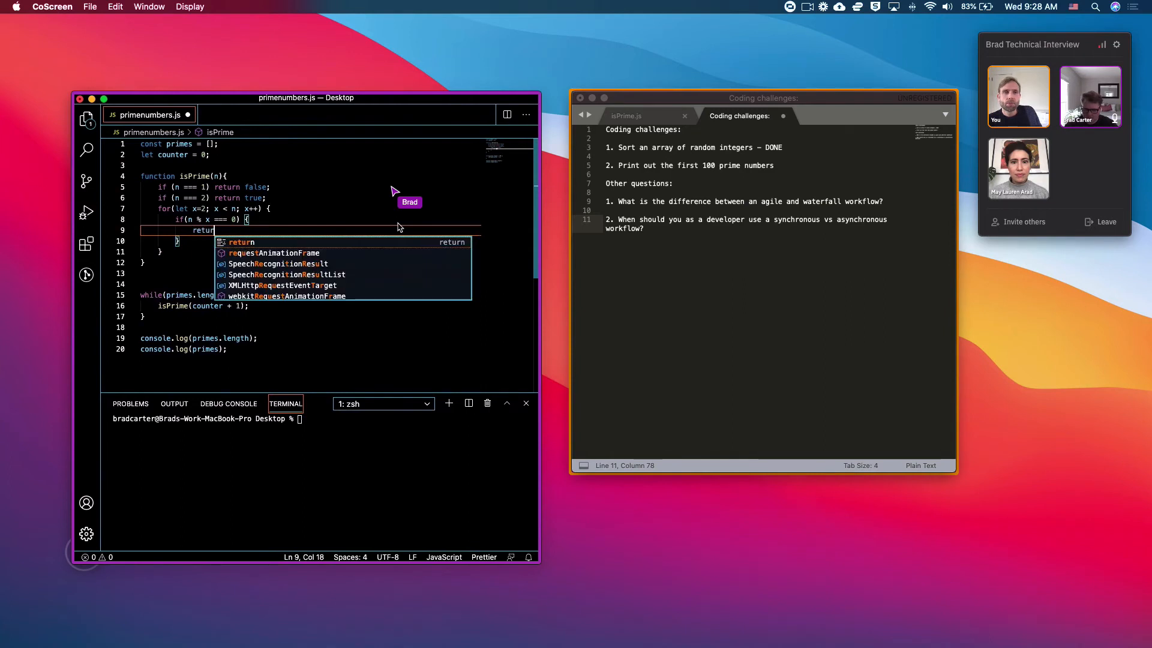
type("false;")
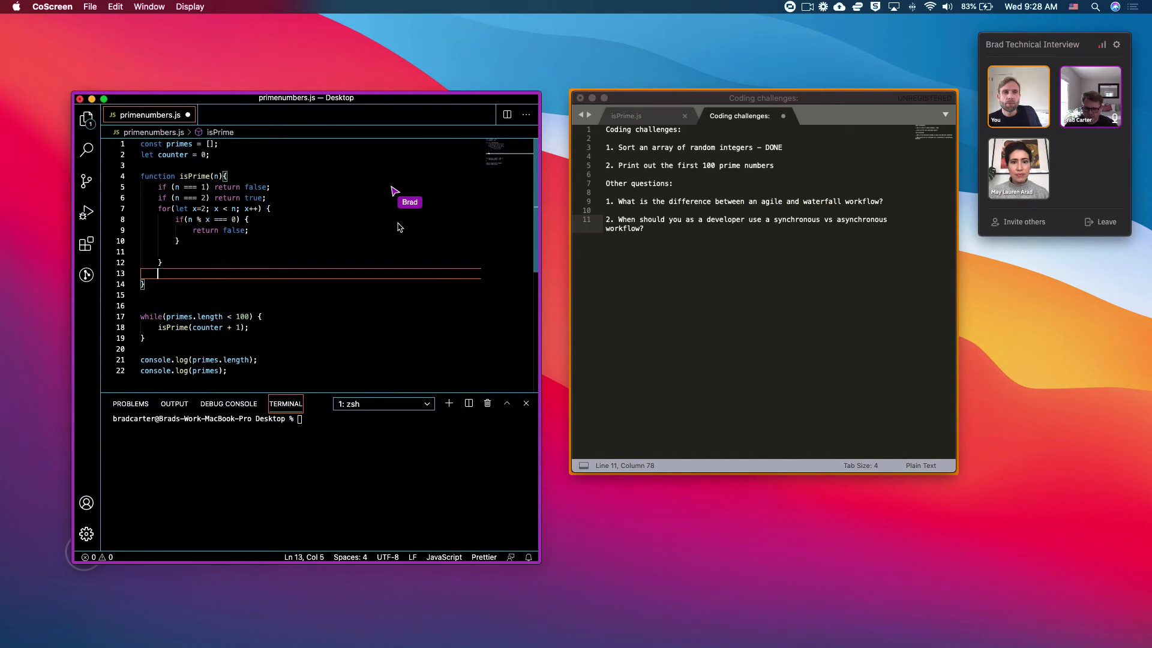
type("return true;")
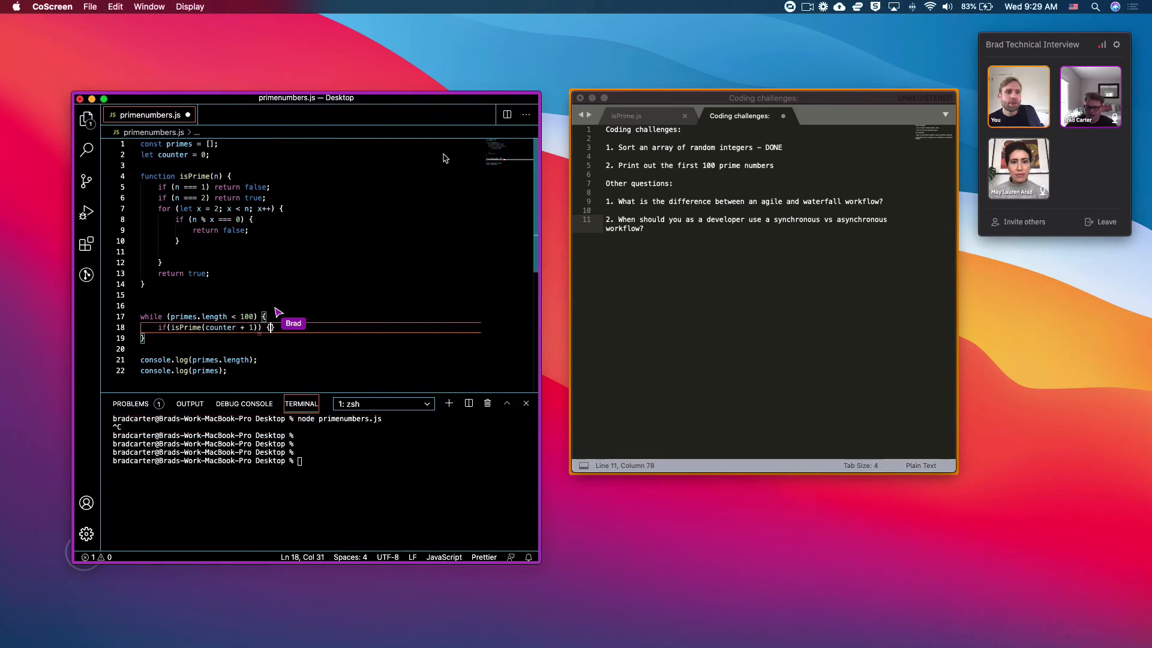
- In the while loop, push counter + 1 to primes and increment counter
type("primes.push(")
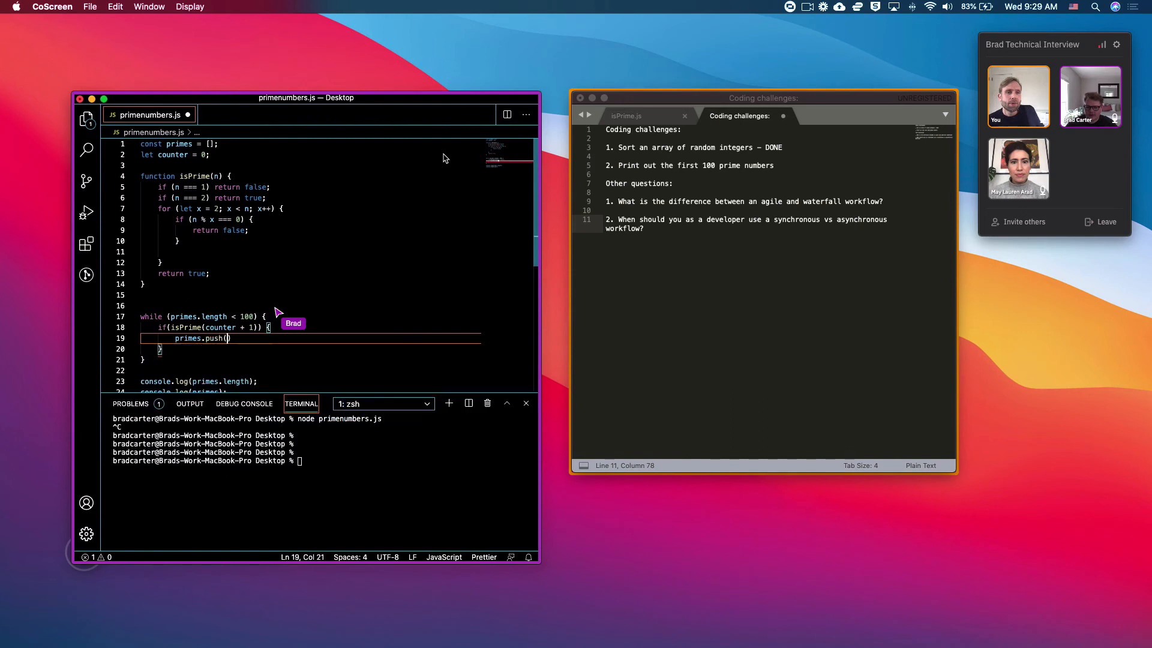
type("counter + 1")
type("counter++;")
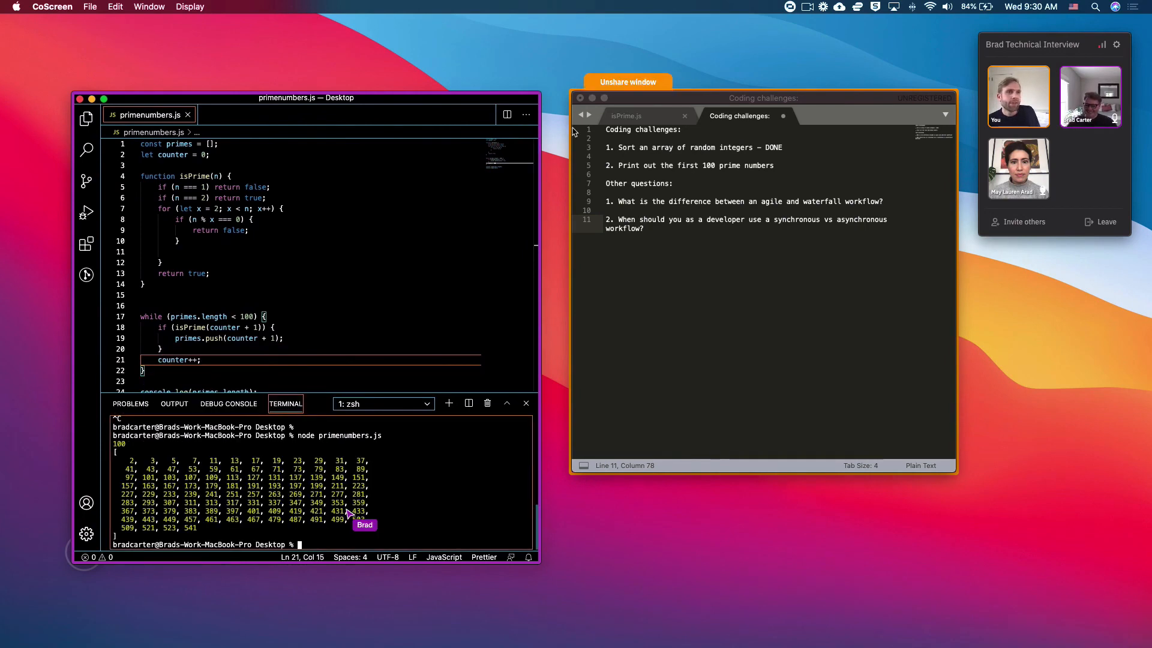
mouse_move(668, 195)
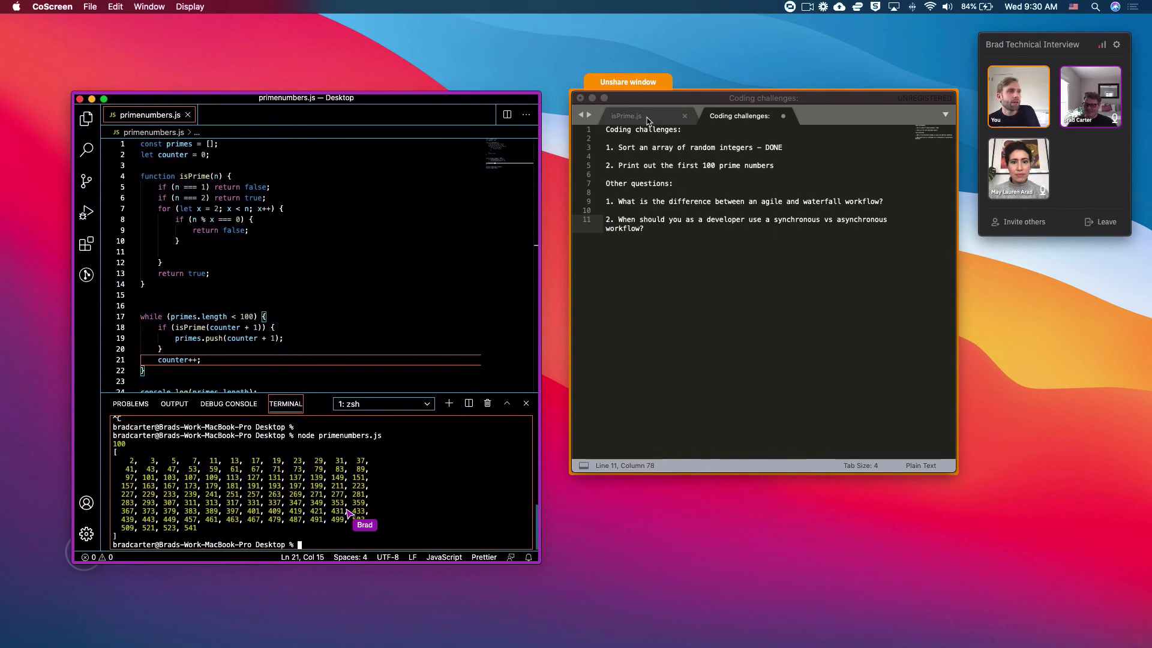
- Switch Sublime Text to the isPrime.js tab showing checkIfPrime
left_click(624, 115)
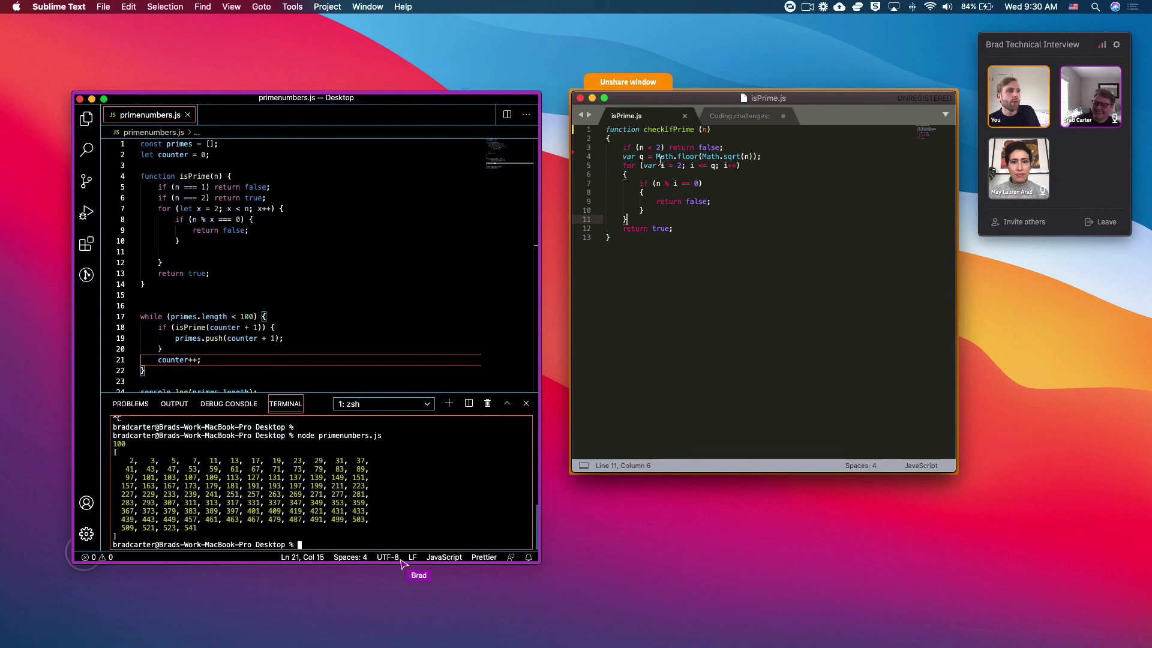
mouse_move(451, 458)
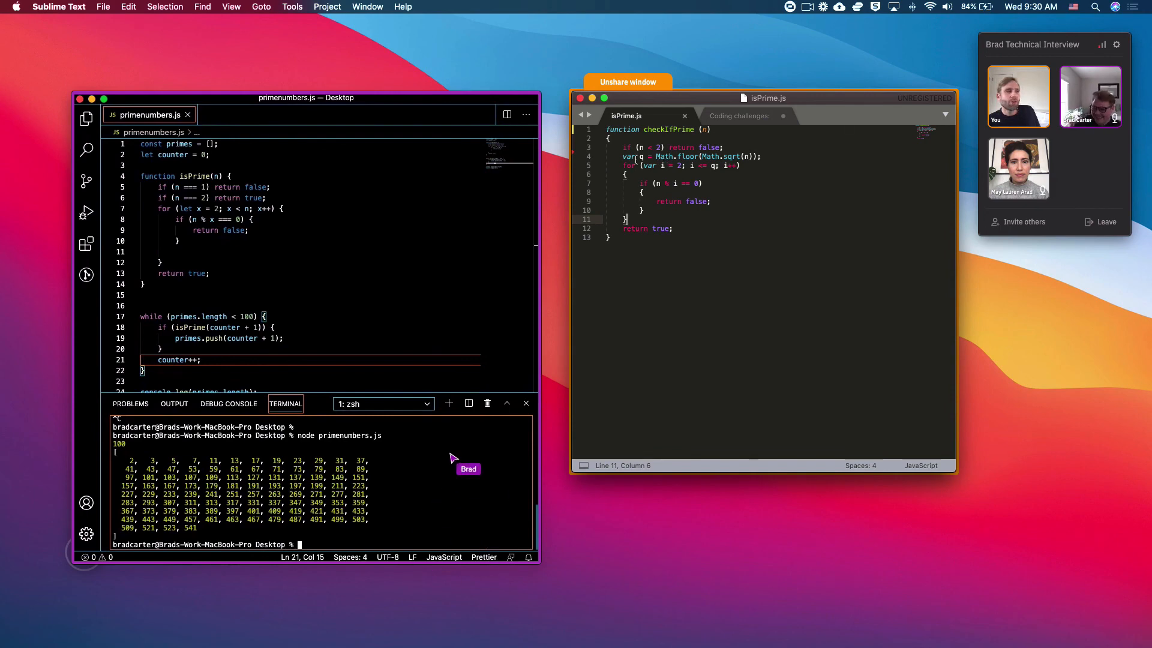